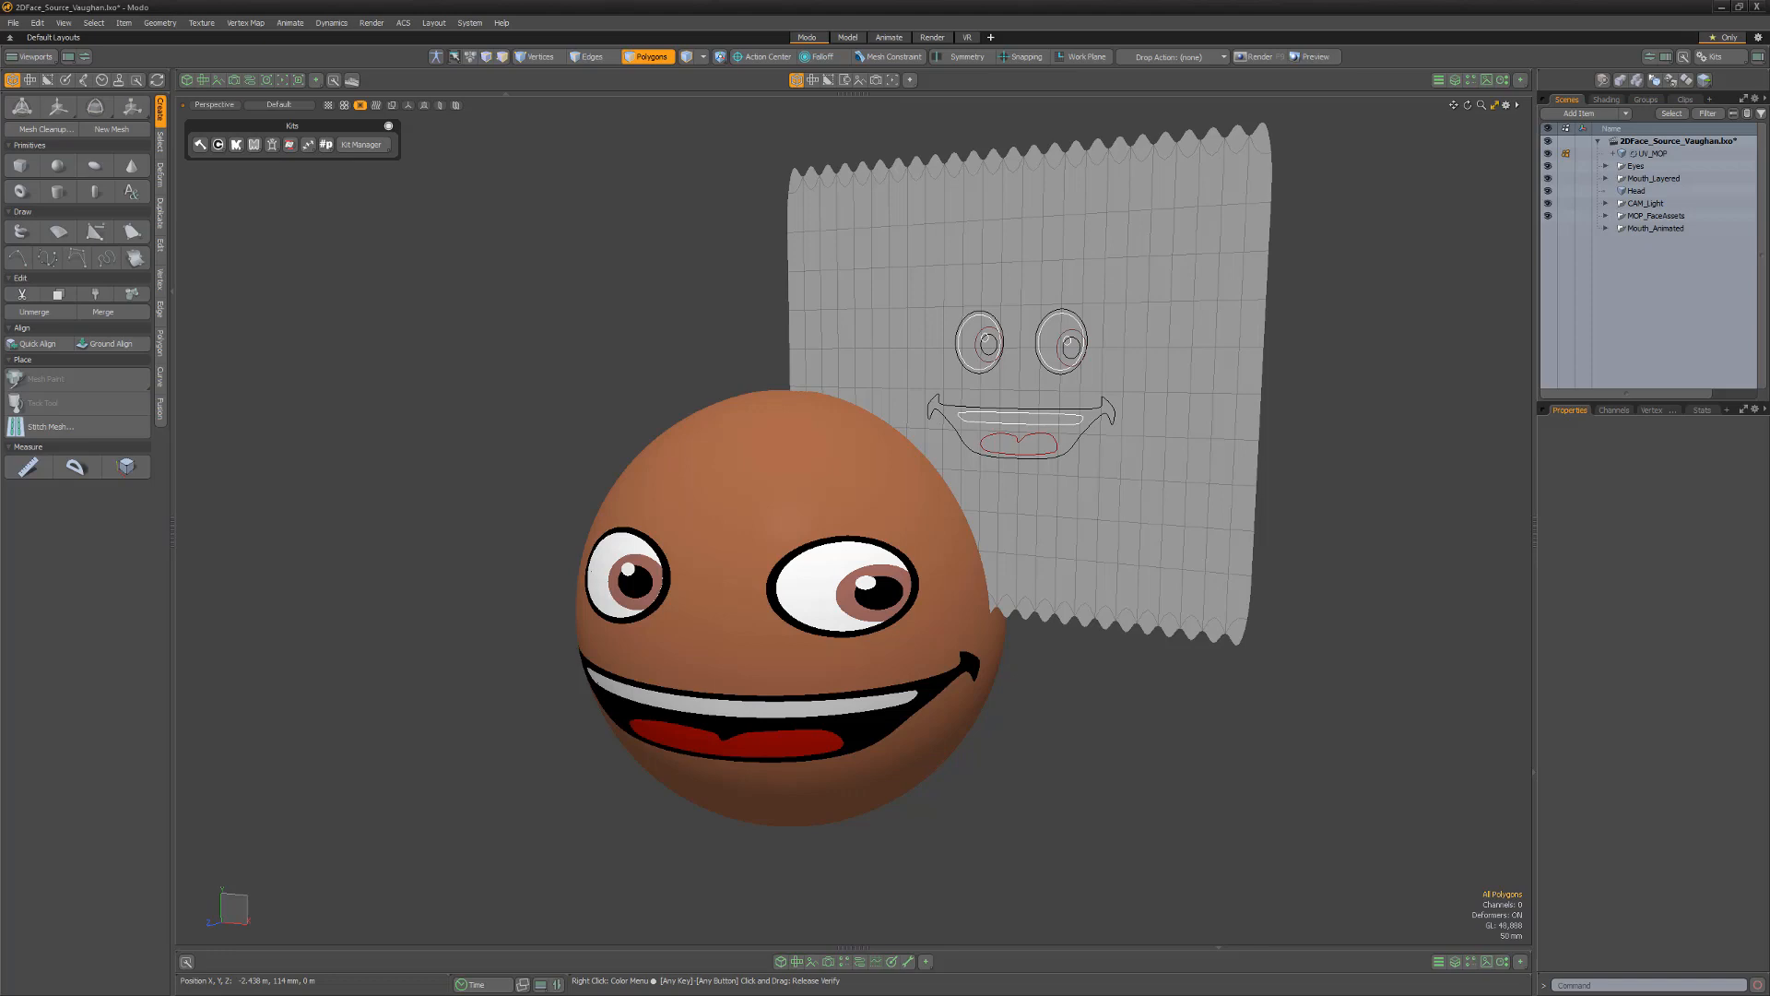
Group the Eyes and Mouth_Layered items under a new group named 2DAssets.
click(1653, 179)
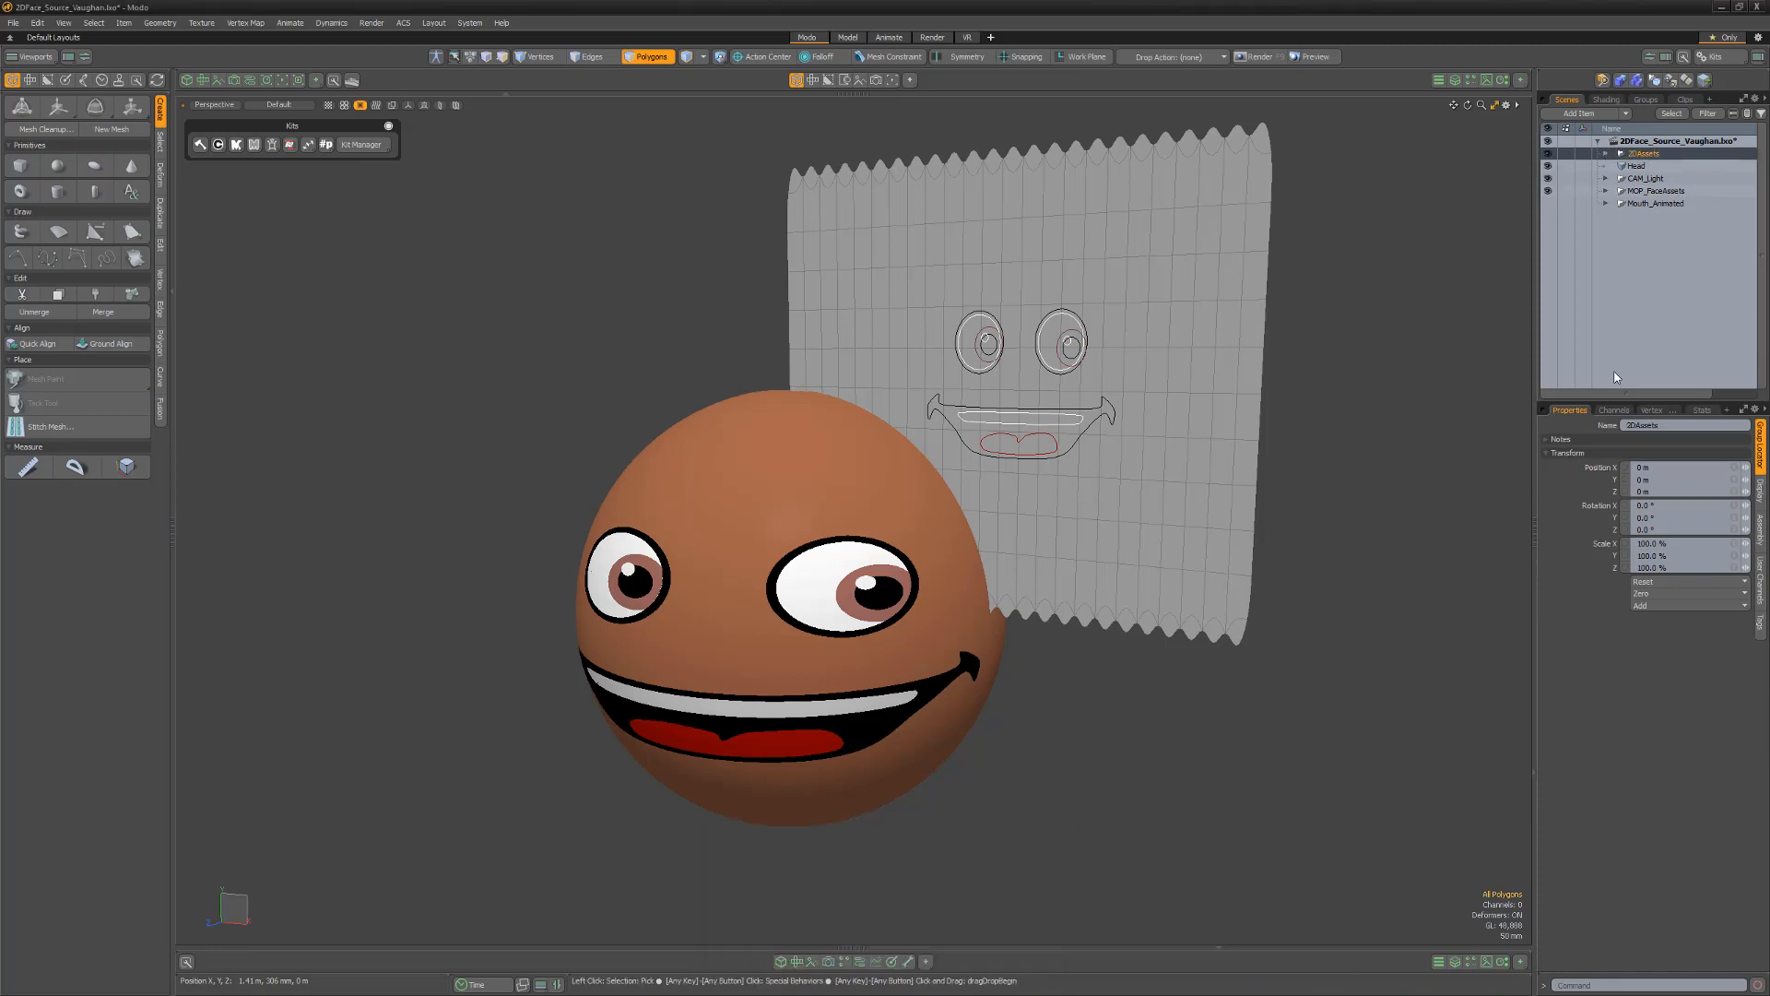
Hide the 2DAssets group from the 3D viewport via its visibility channel.
click(1613, 410)
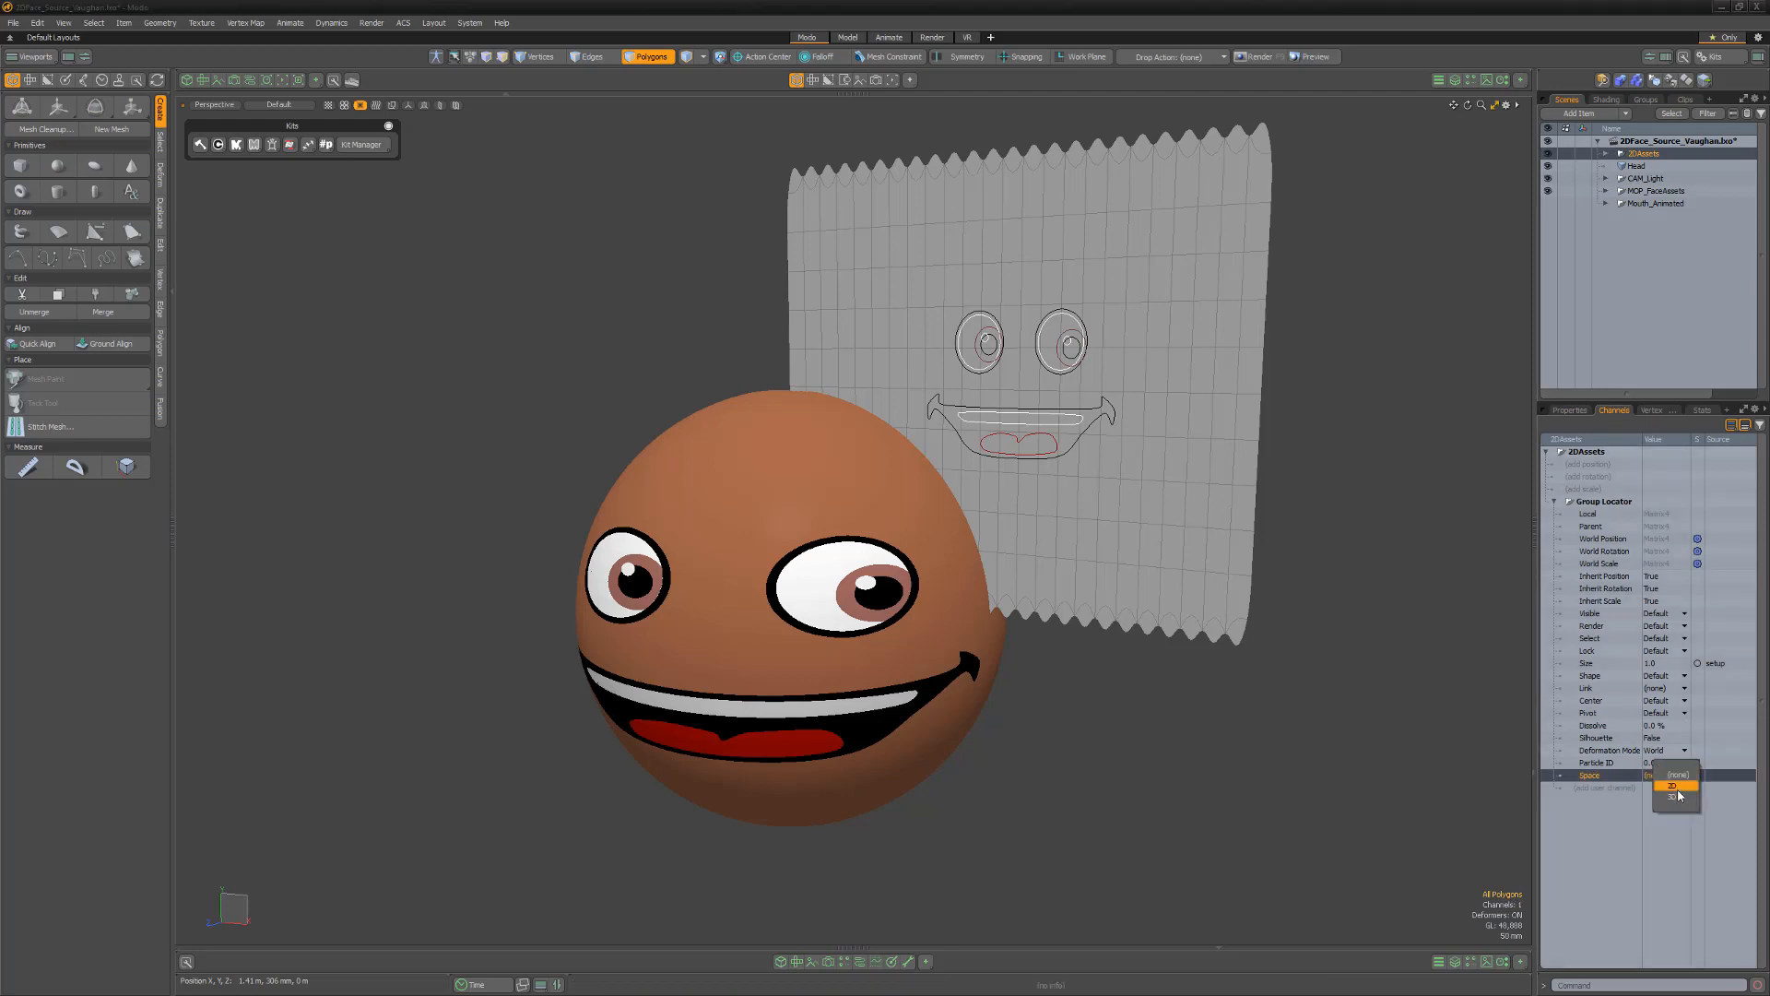
click(1671, 793)
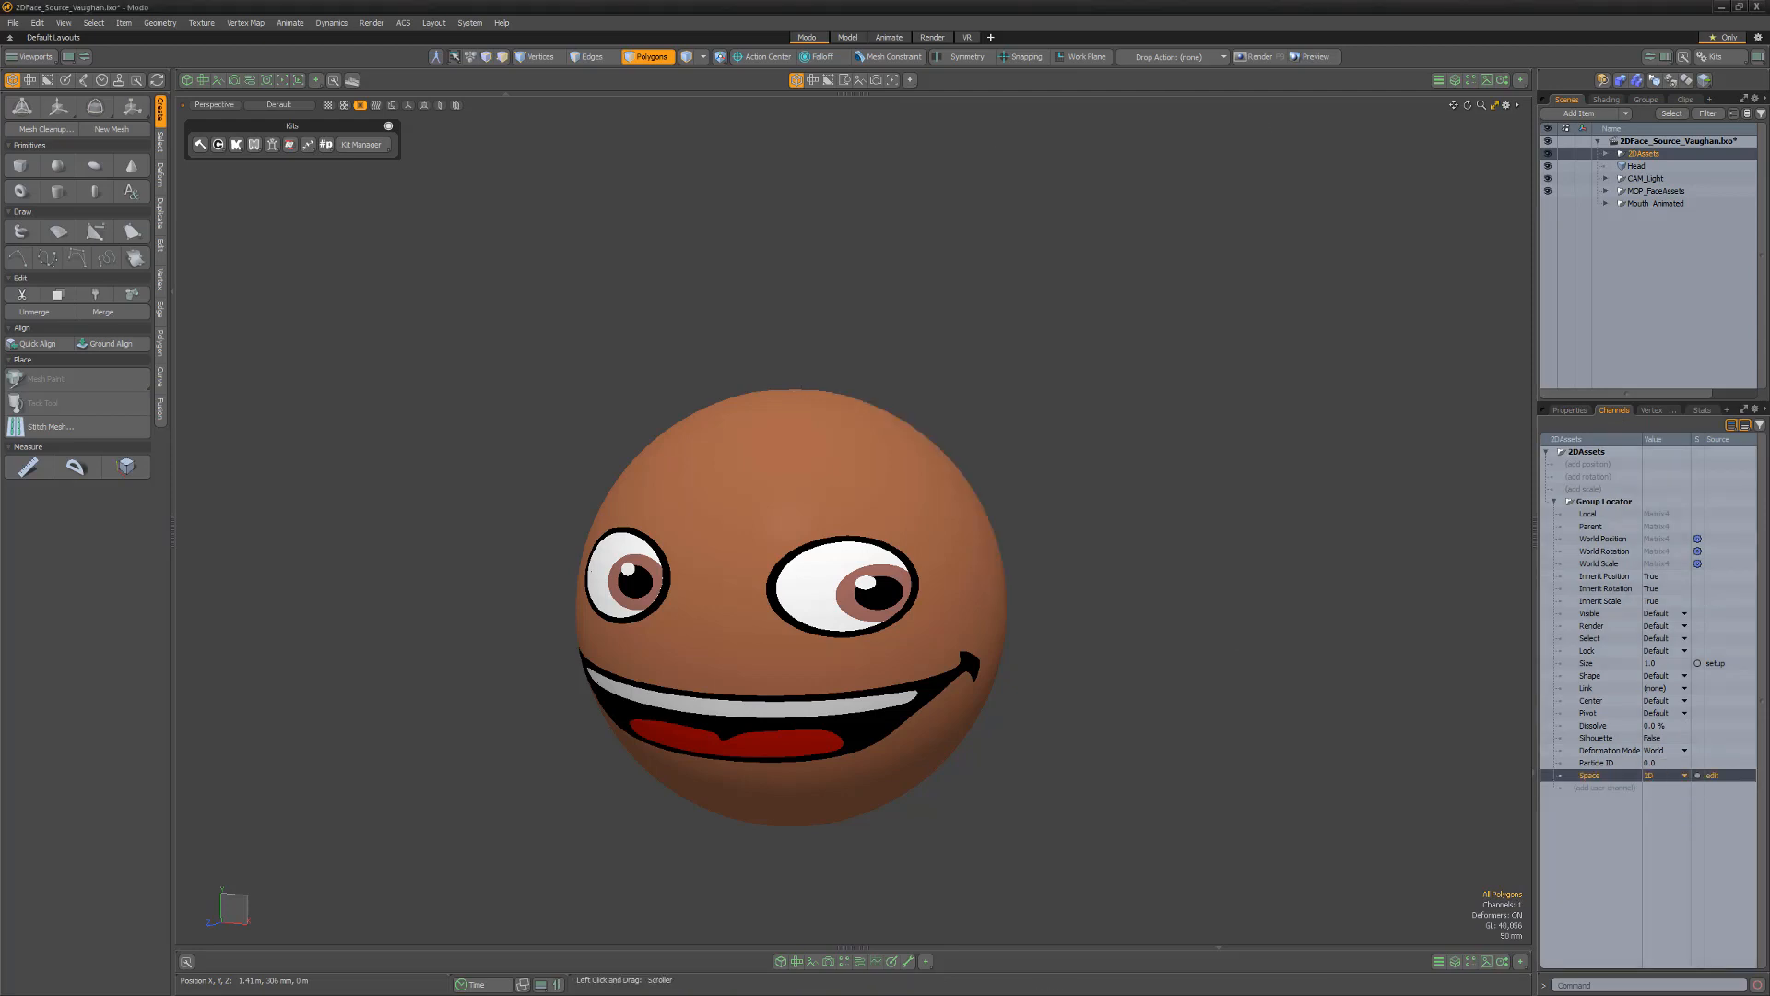